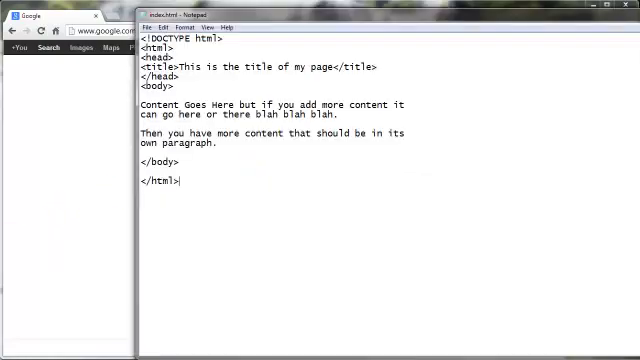
pyautogui.moveTo(252, 16)
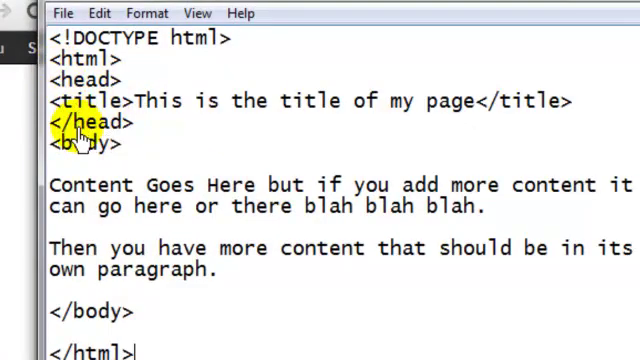
pyautogui.moveTo(80, 101)
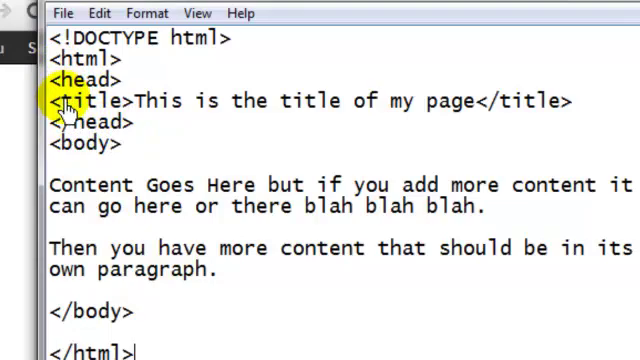
pyautogui.moveTo(550, 110)
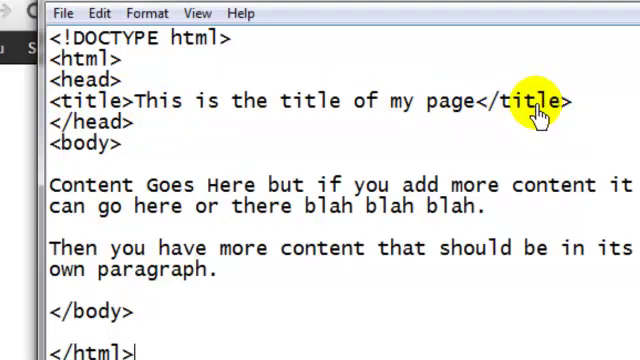
pyautogui.moveTo(75, 95)
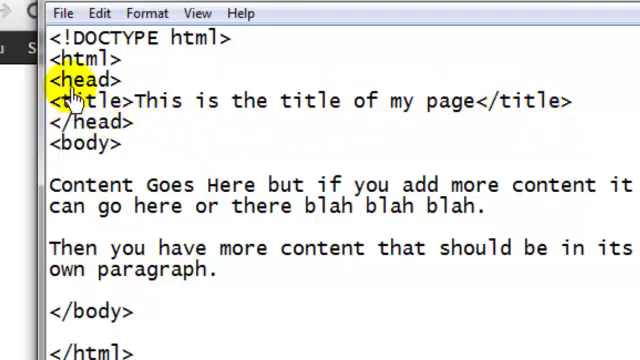
# - Open index.html from the Working folder in Chrome to preview the page
pyautogui.doubleClick(82, 101)
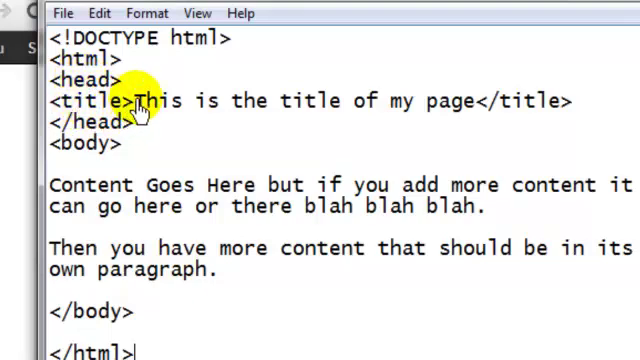
pyautogui.moveTo(403, 108)
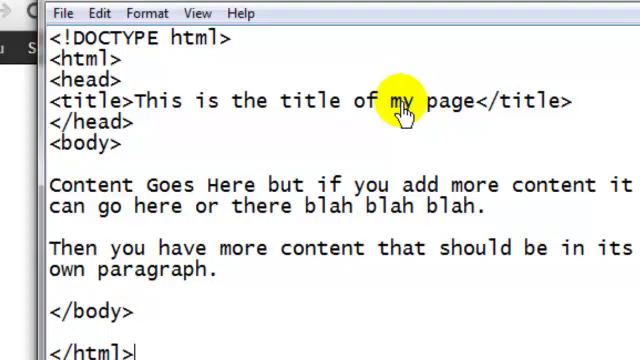
pyautogui.moveTo(88, 100)
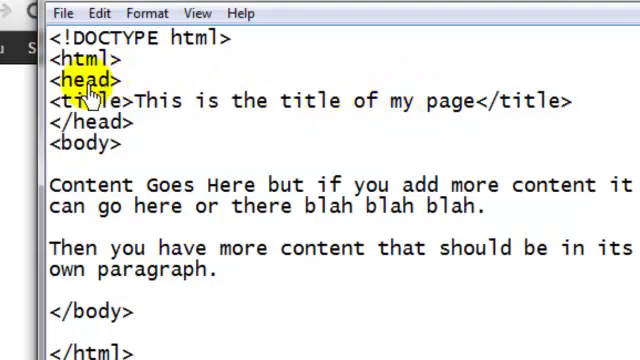
pyautogui.moveTo(110, 132)
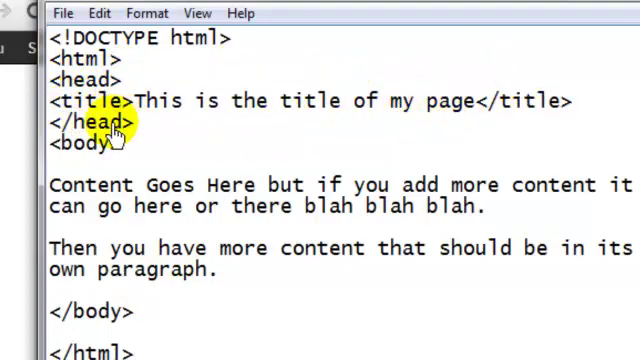
pyautogui.moveTo(50, 195)
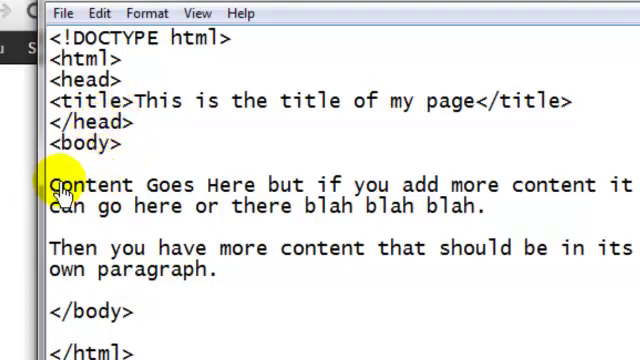
pyautogui.moveTo(90, 278)
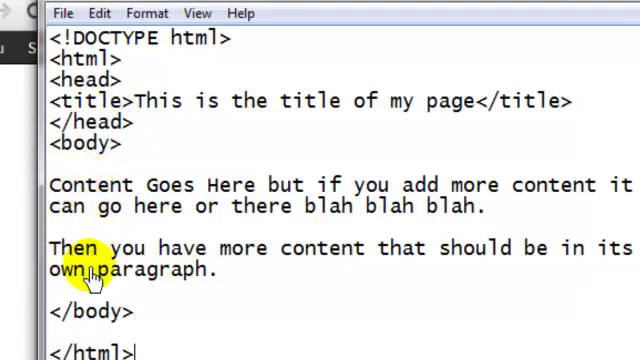
pyautogui.moveTo(155, 207)
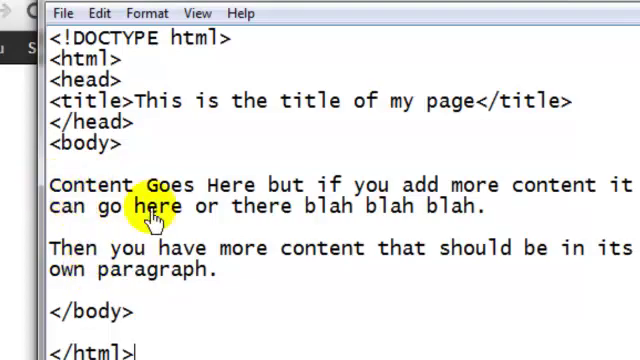
pyautogui.moveTo(372, 210)
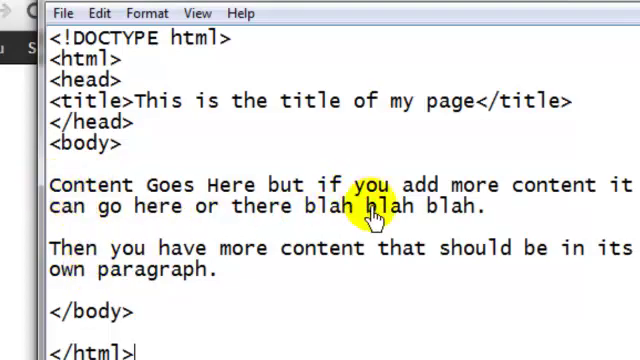
pyautogui.moveTo(135, 240)
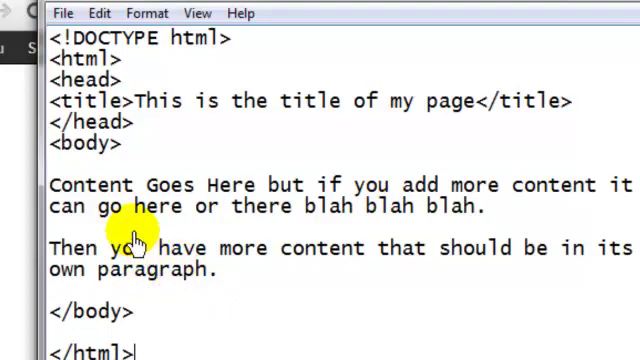
pyautogui.moveTo(63, 195)
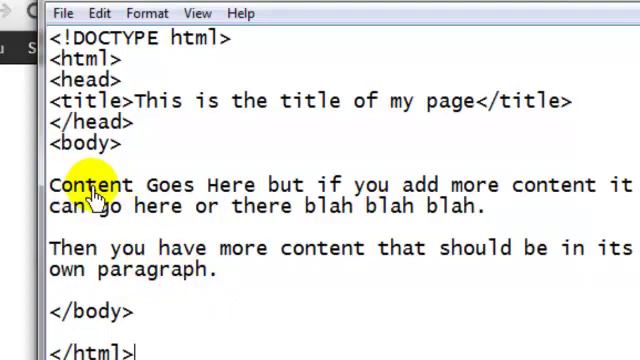
pyautogui.moveTo(85, 270)
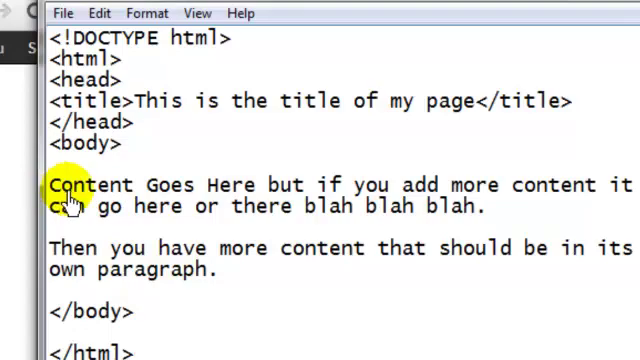
pyautogui.moveTo(100, 13)
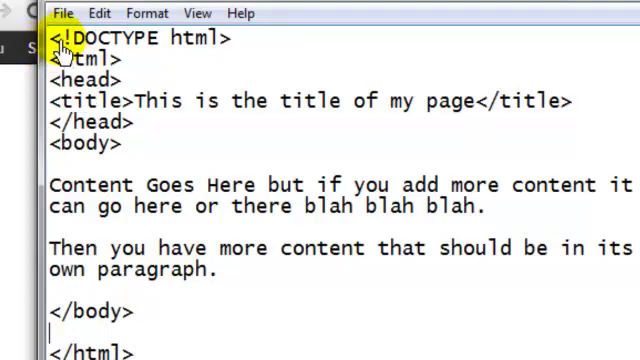
pyautogui.moveTo(140, 47)
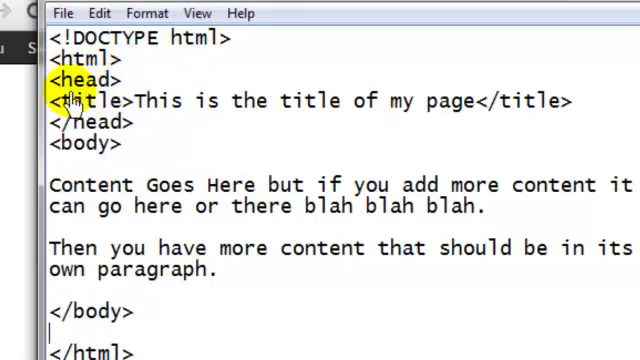
pyautogui.moveTo(85, 145)
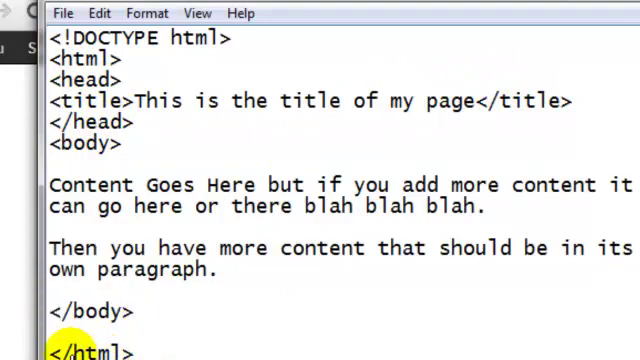
pyautogui.moveTo(160, 352)
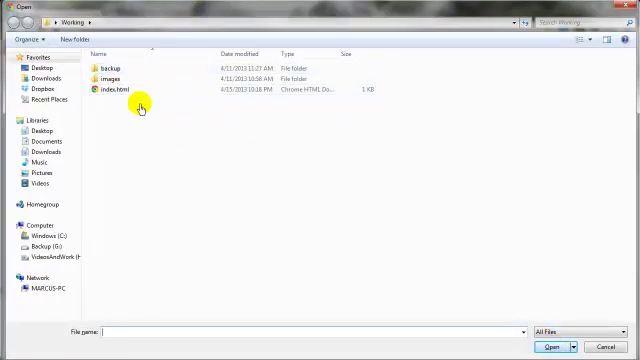
pyautogui.click(112, 91)
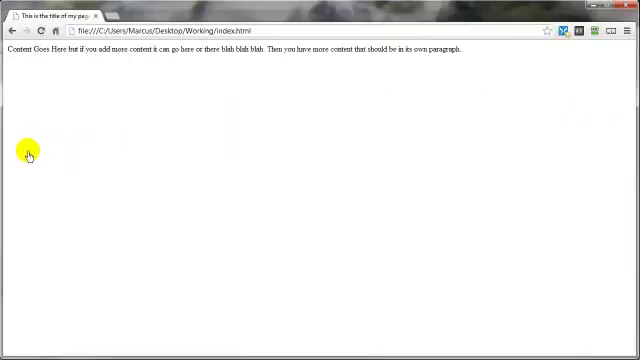
pyautogui.moveTo(287, 62)
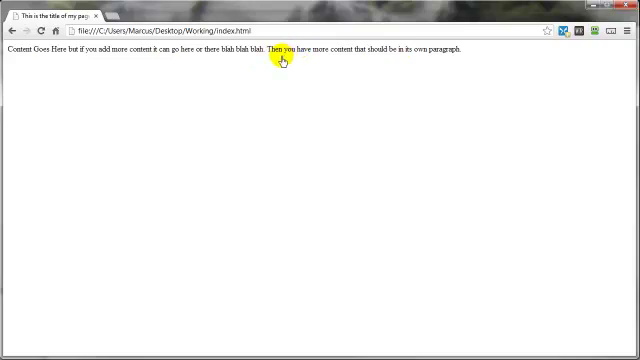
pyautogui.moveTo(109, 71)
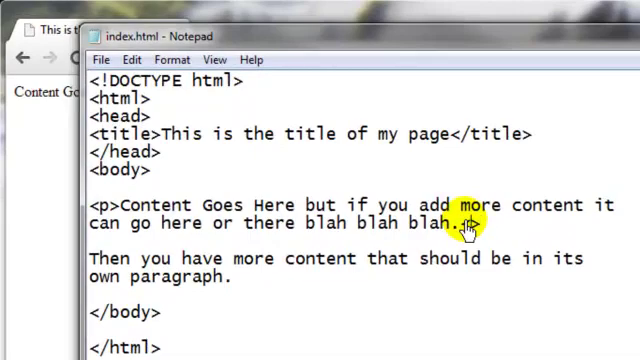
# - Add a closing </p> tag after 'blah blah.' in the first paragraph
pyautogui.write('</p>')
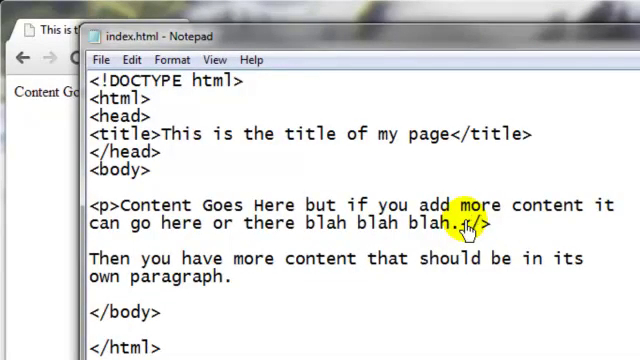
pyautogui.write('p')
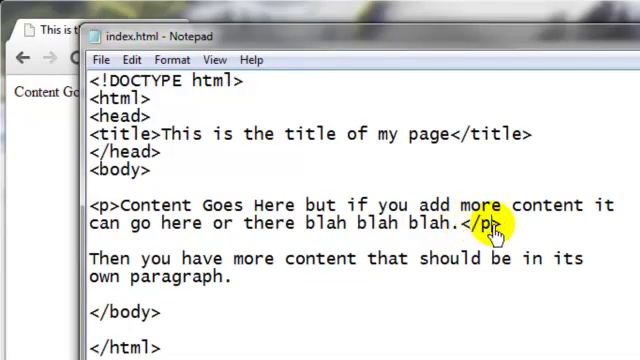
pyautogui.moveTo(135, 231)
pyautogui.write('><b')
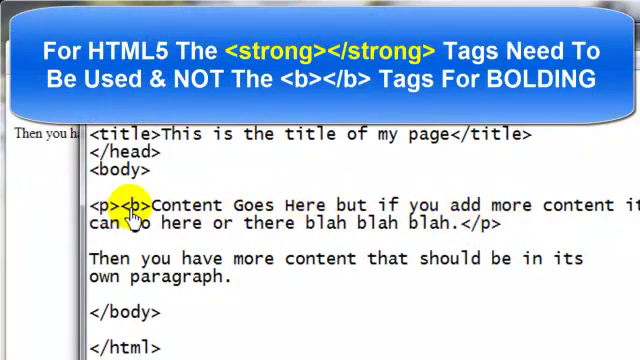
pyautogui.moveTo(460, 230)
pyautogui.write('><')
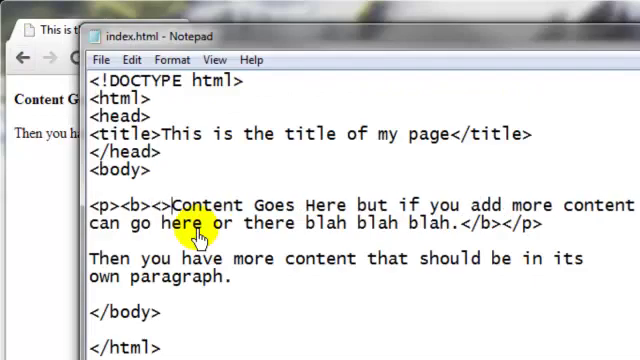
# - Insert an opening <i> tag right after <b> at the first paragraph's start
pyautogui.write('i')
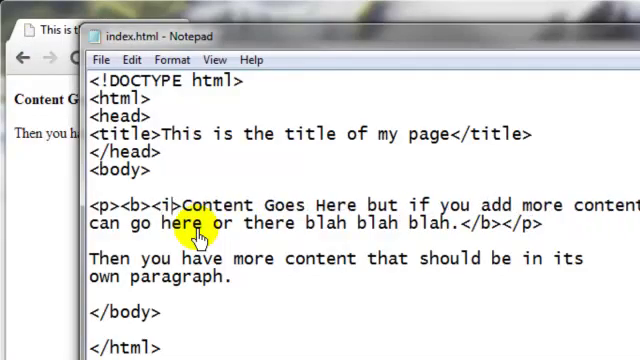
pyautogui.moveTo(538, 222)
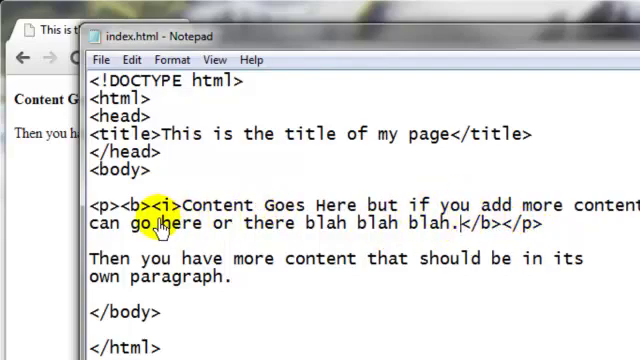
pyautogui.doubleClick(112, 223)
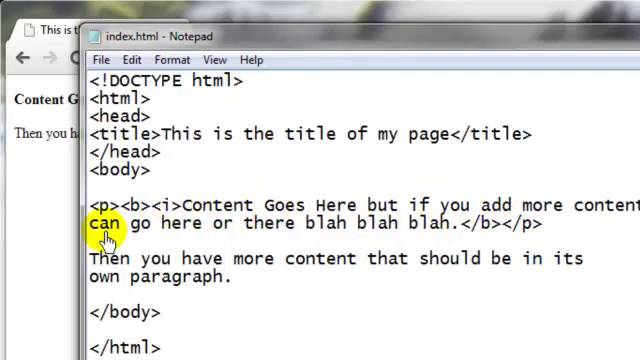
pyautogui.moveTo(465, 230)
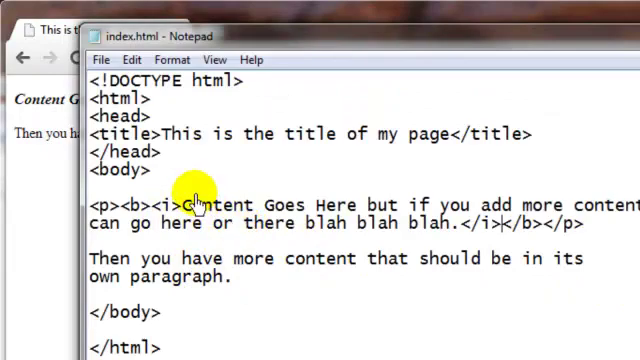
pyautogui.moveTo(305, 228)
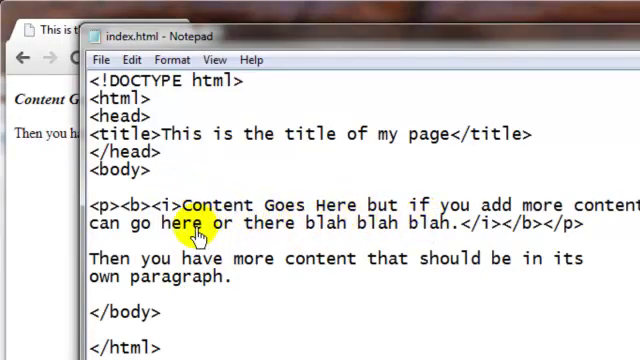
pyautogui.moveTo(310, 223)
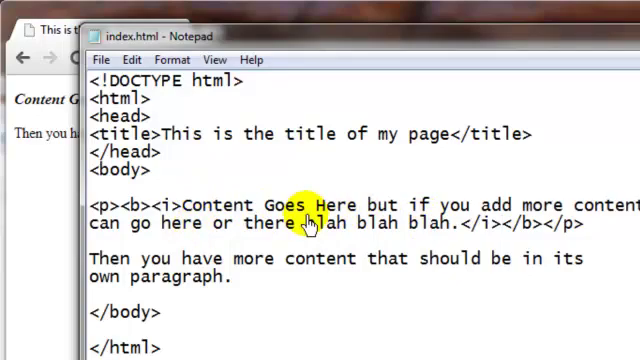
pyautogui.moveTo(255, 210)
pyautogui.write('<>')
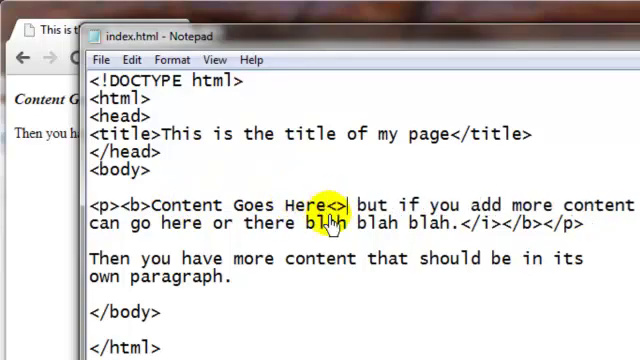
# - Insert </b> after 'Content Goes Here' to end the bold range there
pyautogui.write('/b')
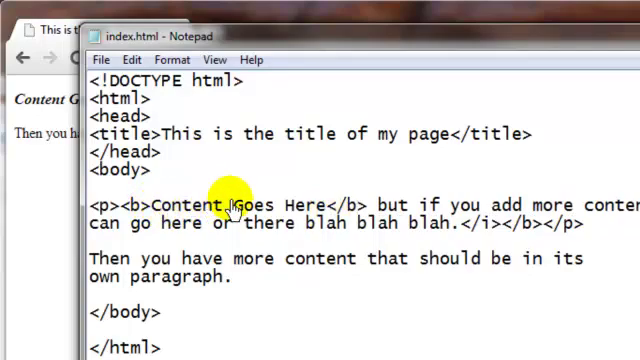
pyautogui.moveTo(465, 225)
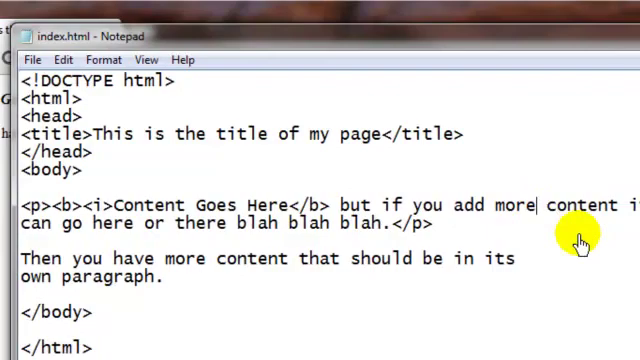
# - Close the italics with </i> after 'more' and select 'but' where italics restart
pyautogui.write('</i>')
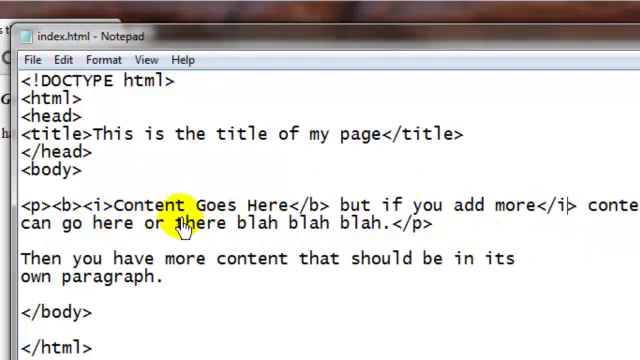
pyautogui.moveTo(145, 210)
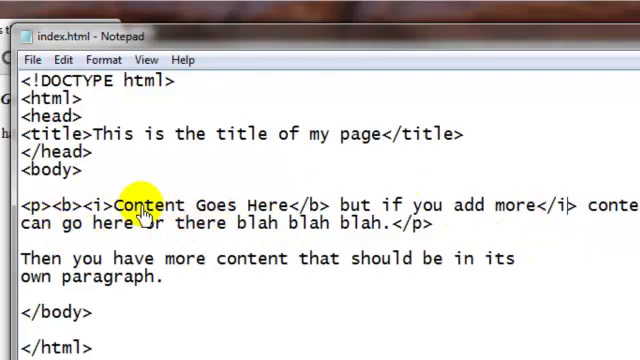
pyautogui.moveTo(310, 207)
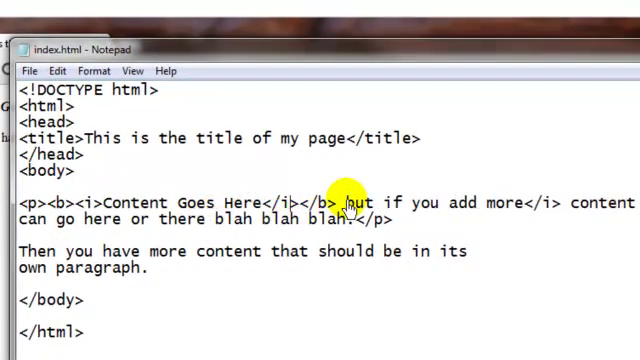
pyautogui.doubleClick(355, 203)
pyautogui.write('<i>')
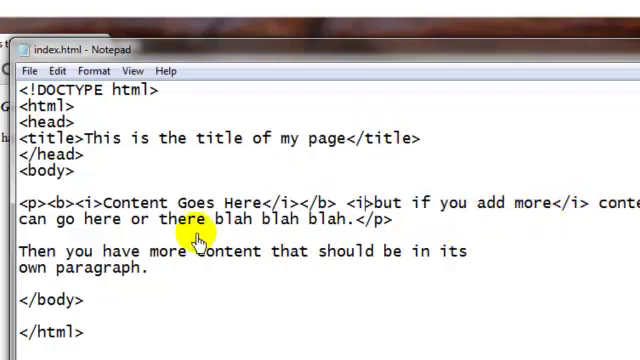
pyautogui.moveTo(465, 250)
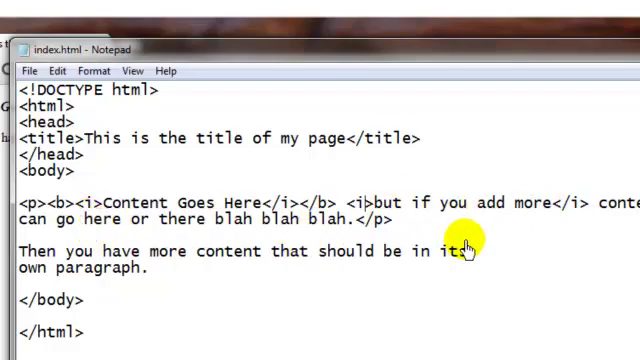
pyautogui.moveTo(238, 295)
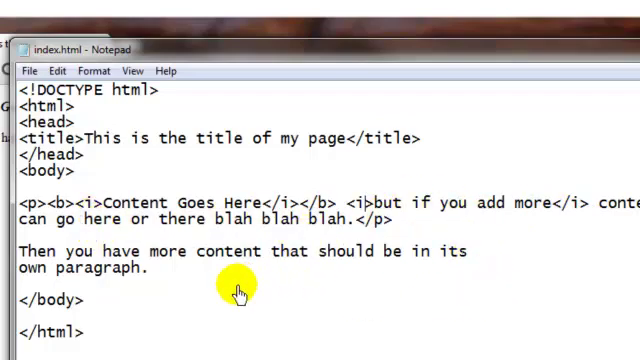
pyautogui.moveTo(85, 205)
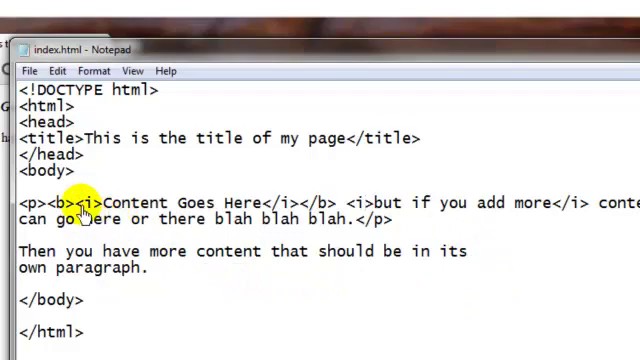
pyautogui.moveTo(160, 203)
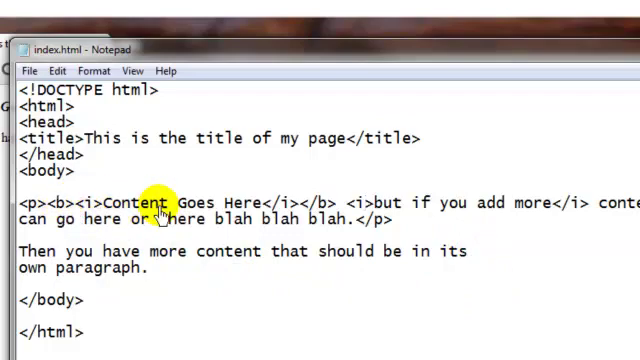
pyautogui.moveTo(245, 207)
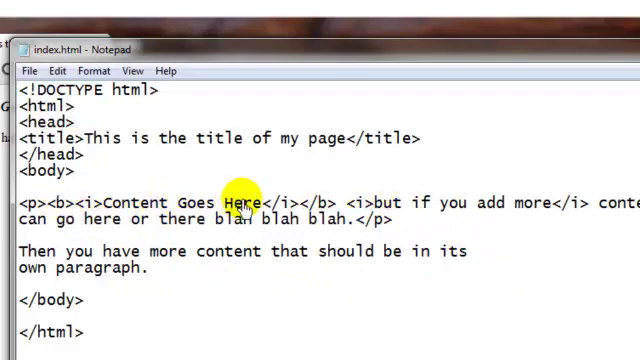